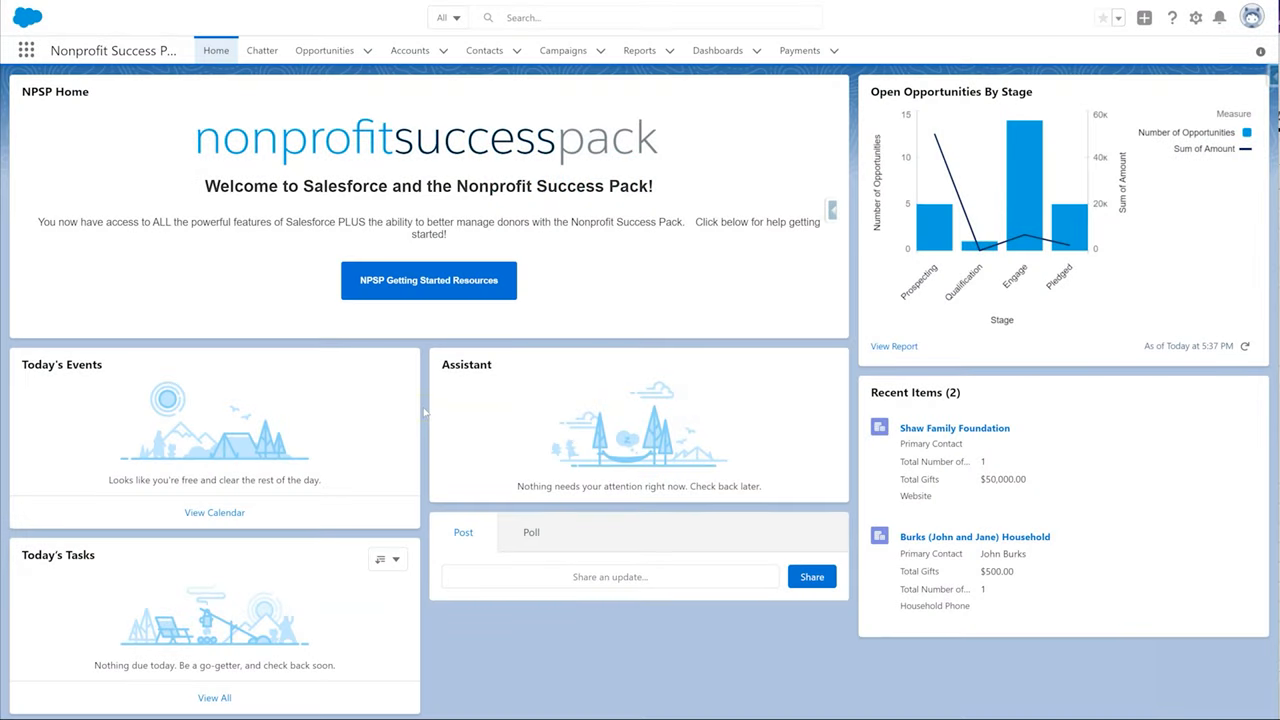
{"action": "mouse_move", "coordinate": [512, 396]}
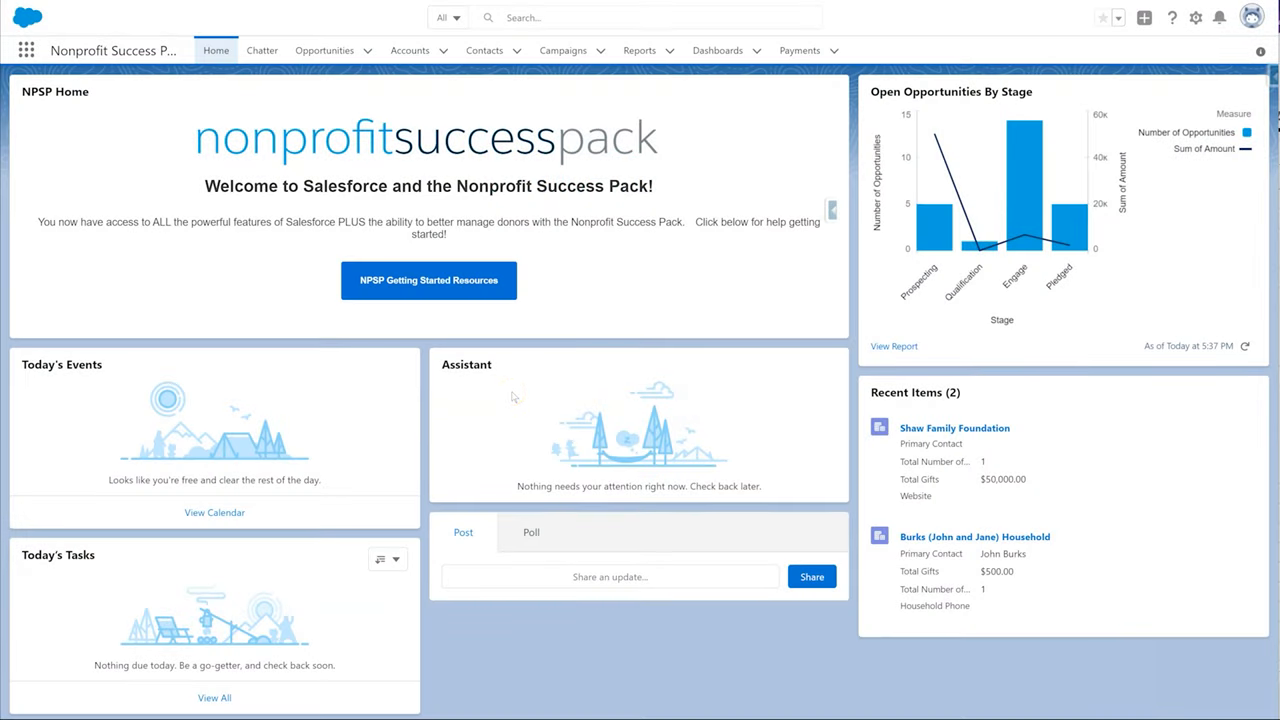
{"action": "left_click", "coordinate": [428, 280]}
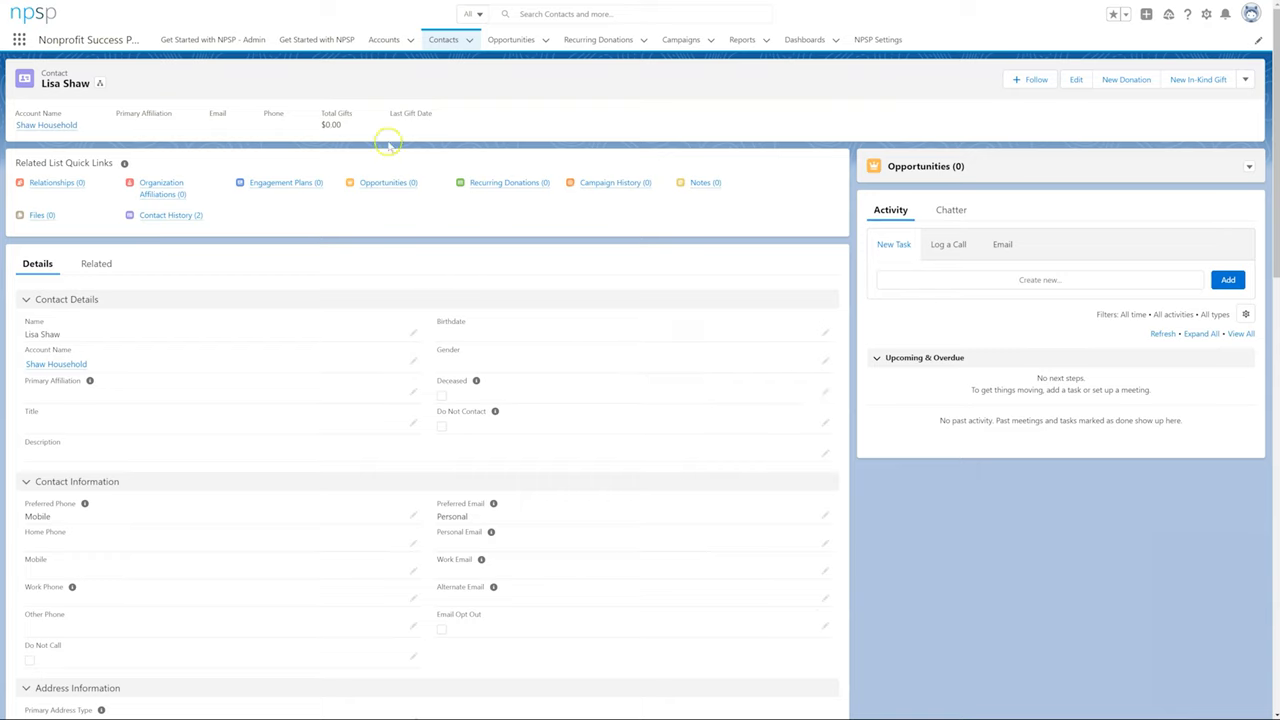
{"action": "left_click", "coordinate": [18, 40]}
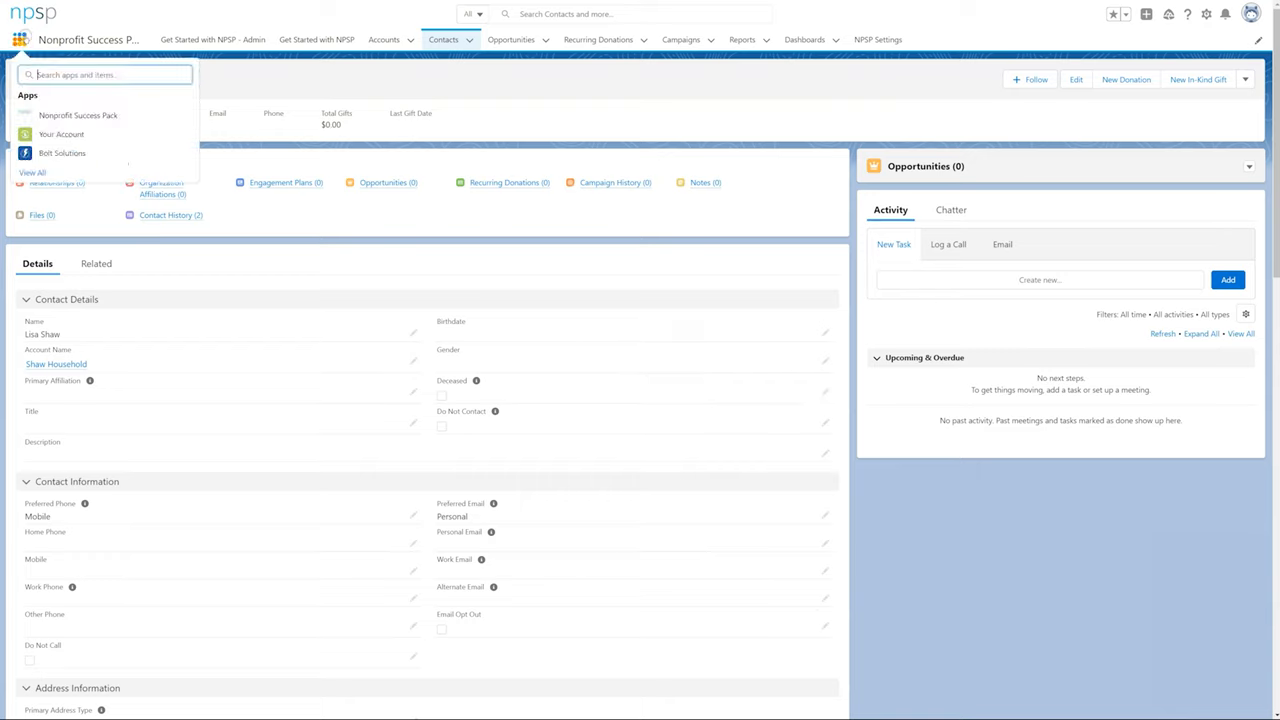
{"action": "type", "text": "recur"}
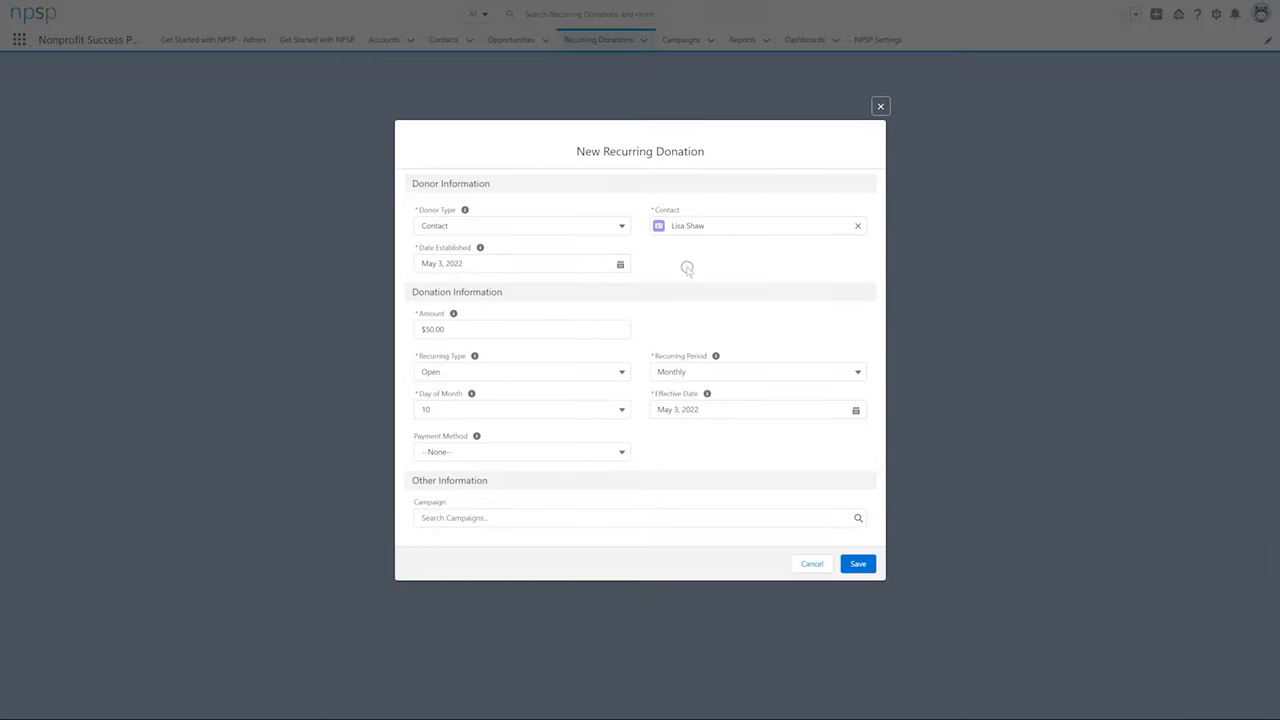
{"action": "left_click", "coordinate": [856, 564]}
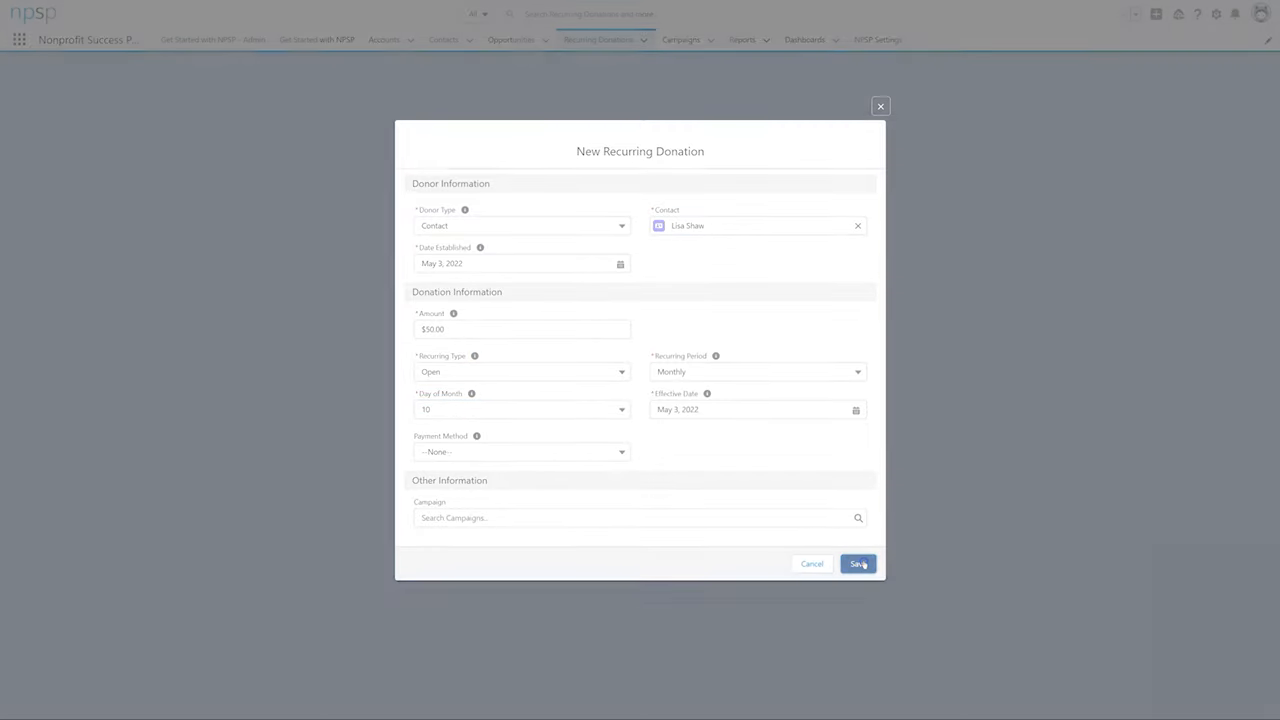
{"action": "left_click", "coordinate": [856, 564]}
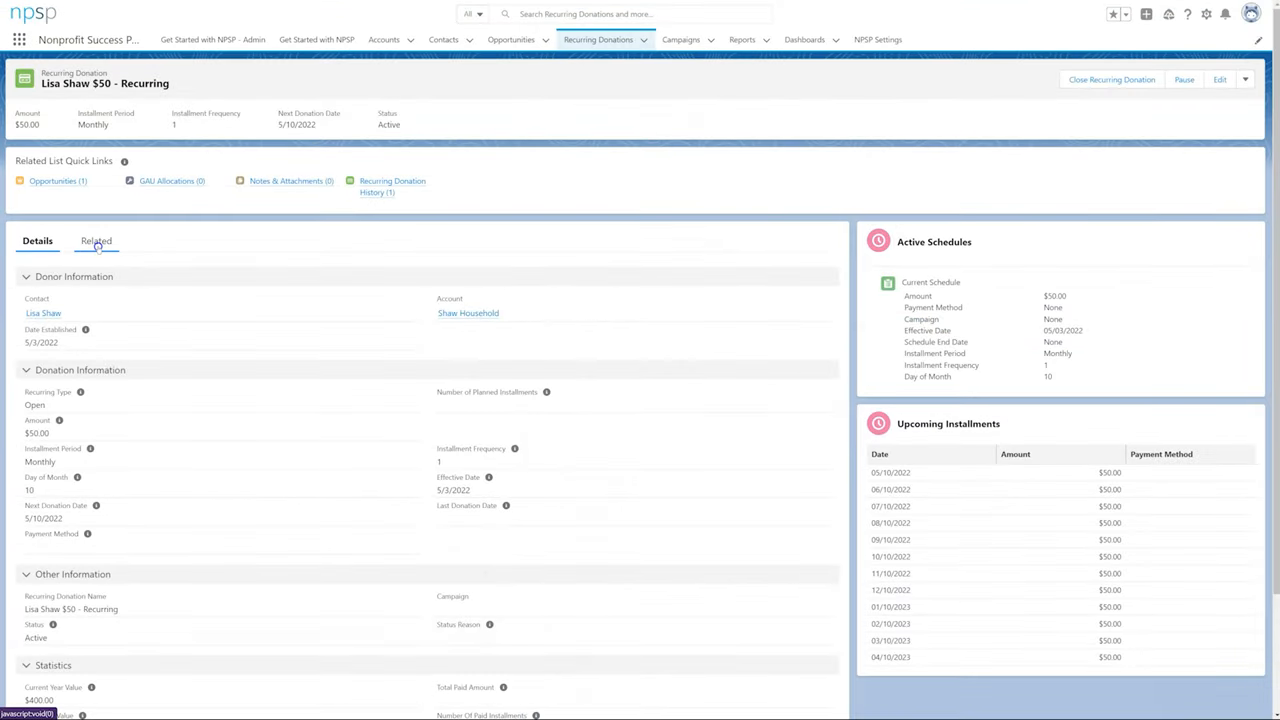
Step: Show the donation's Related records and the Recently Viewed recurring donations list
{"action": "left_click", "coordinate": [96, 240]}
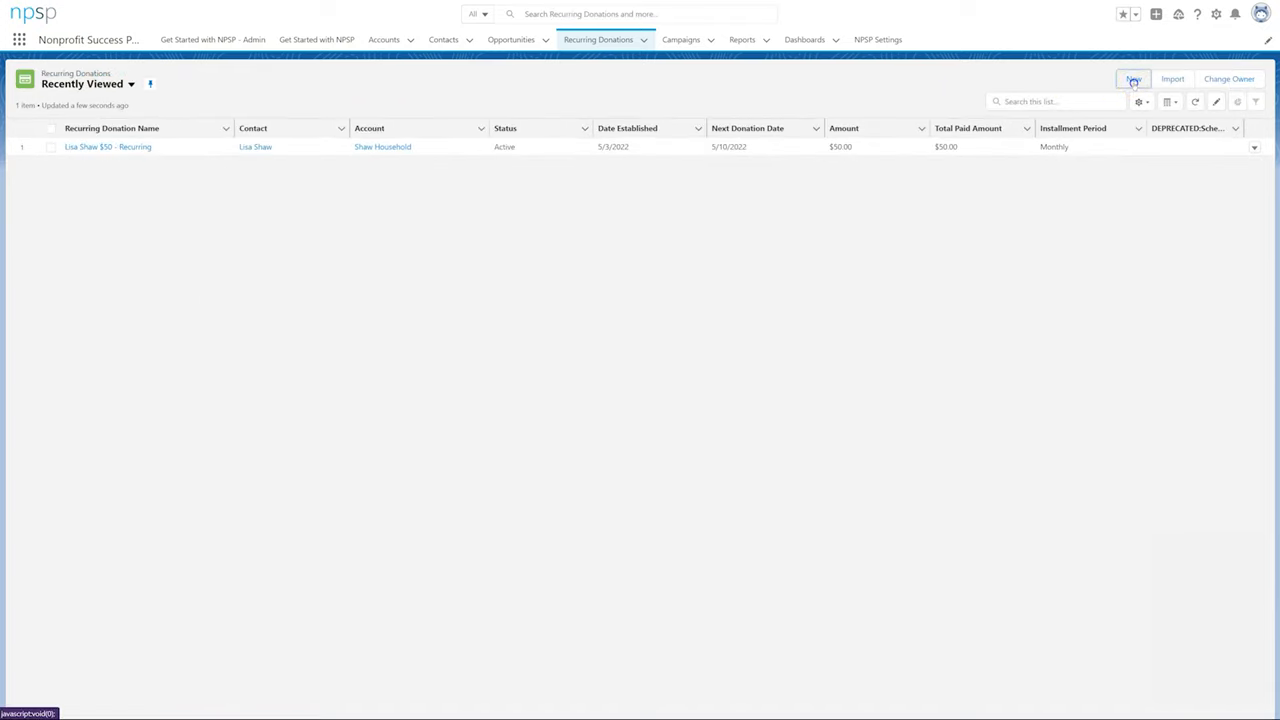
{"action": "left_click", "coordinate": [1132, 80]}
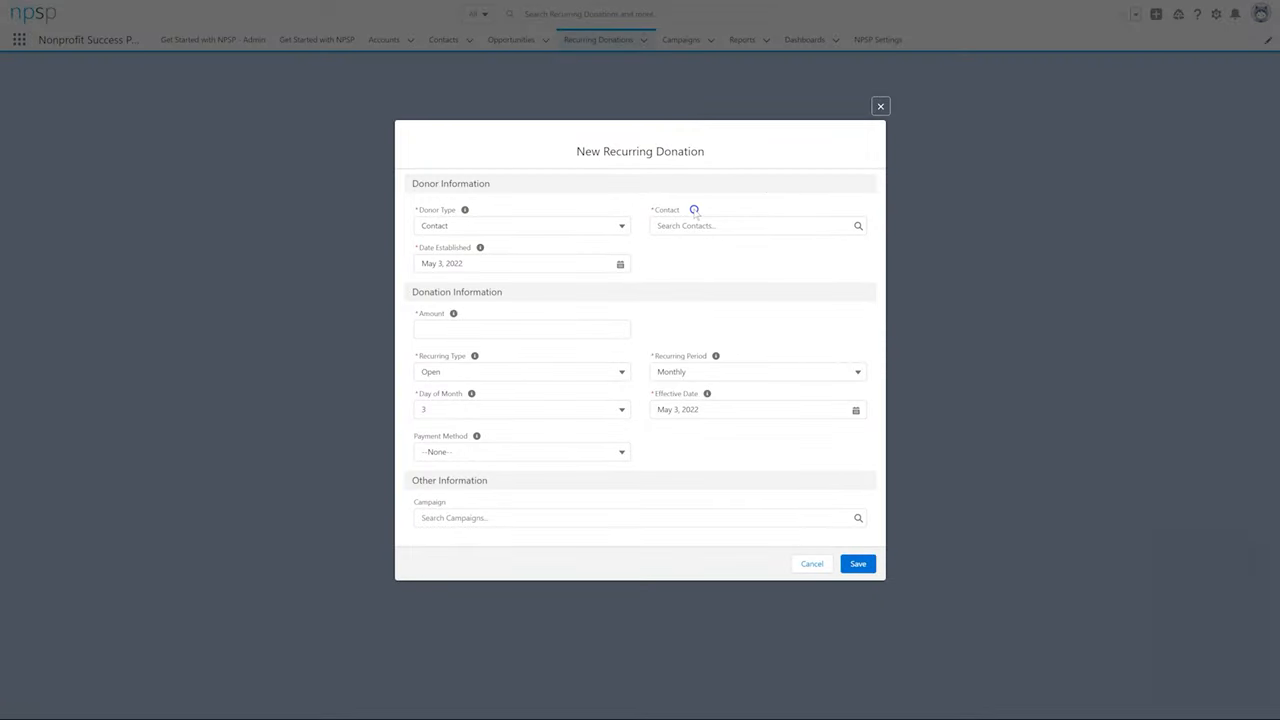
{"action": "type", "text": "robe"}
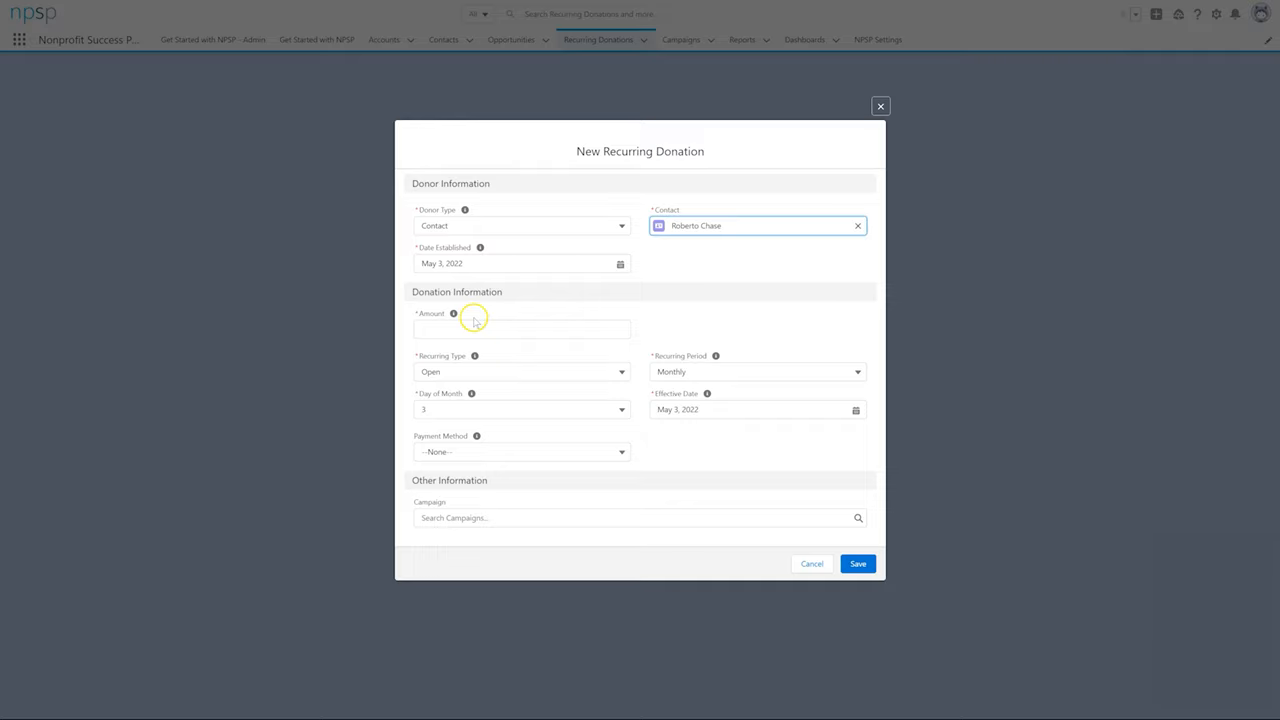
{"action": "type", "text": "12"}
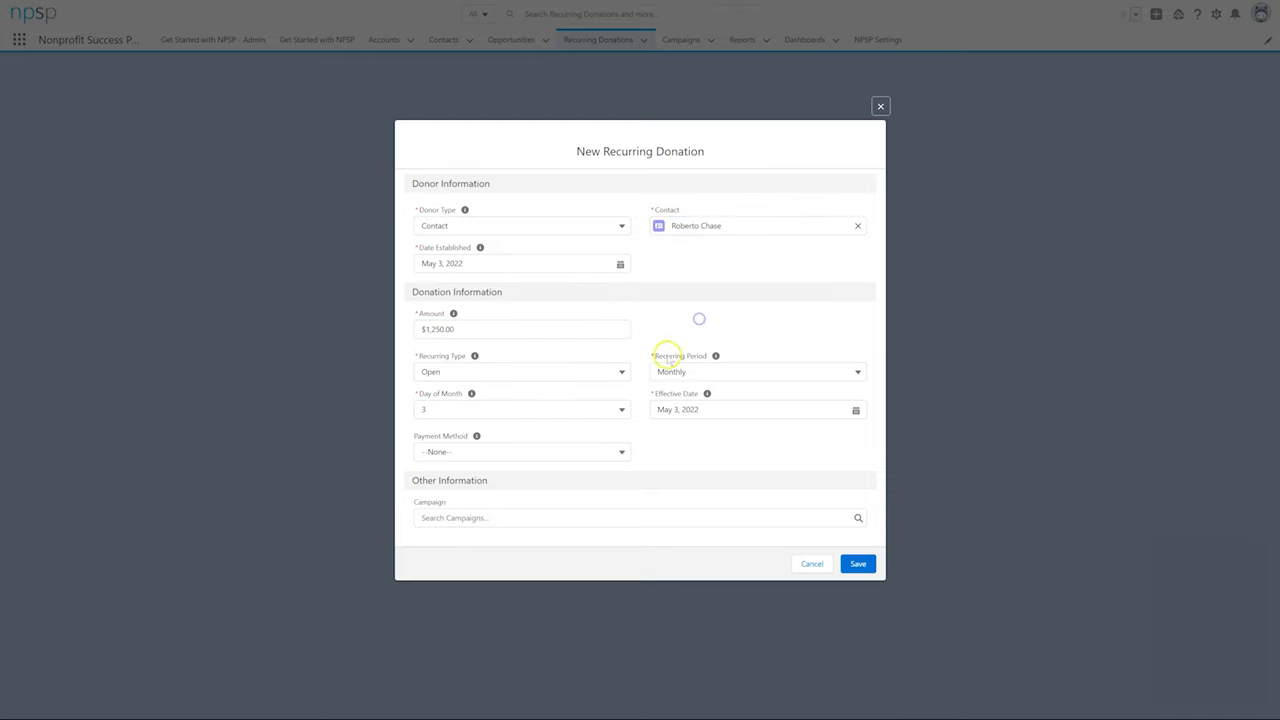
Step: Set Recurring Type Fixed with 4 installments, Advanced period every 3 Months on day 15, payment ACH
{"action": "left_click", "coordinate": [520, 370]}
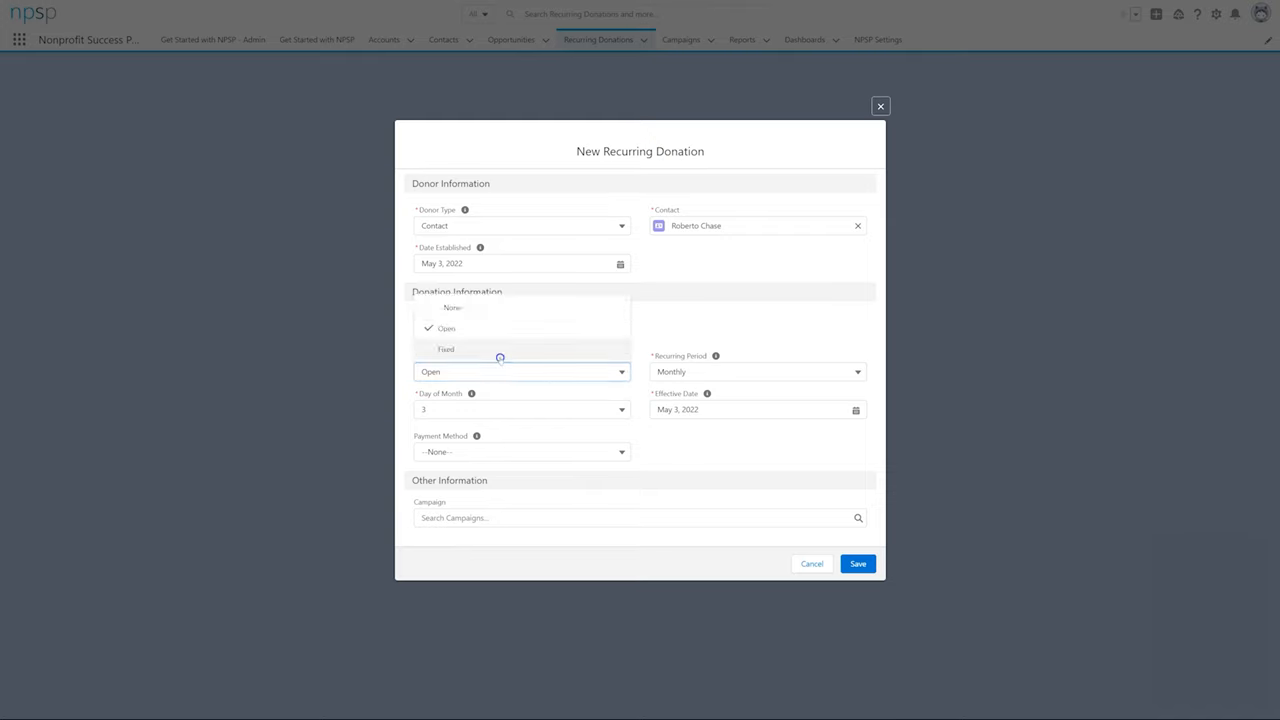
{"action": "left_click", "coordinate": [444, 348]}
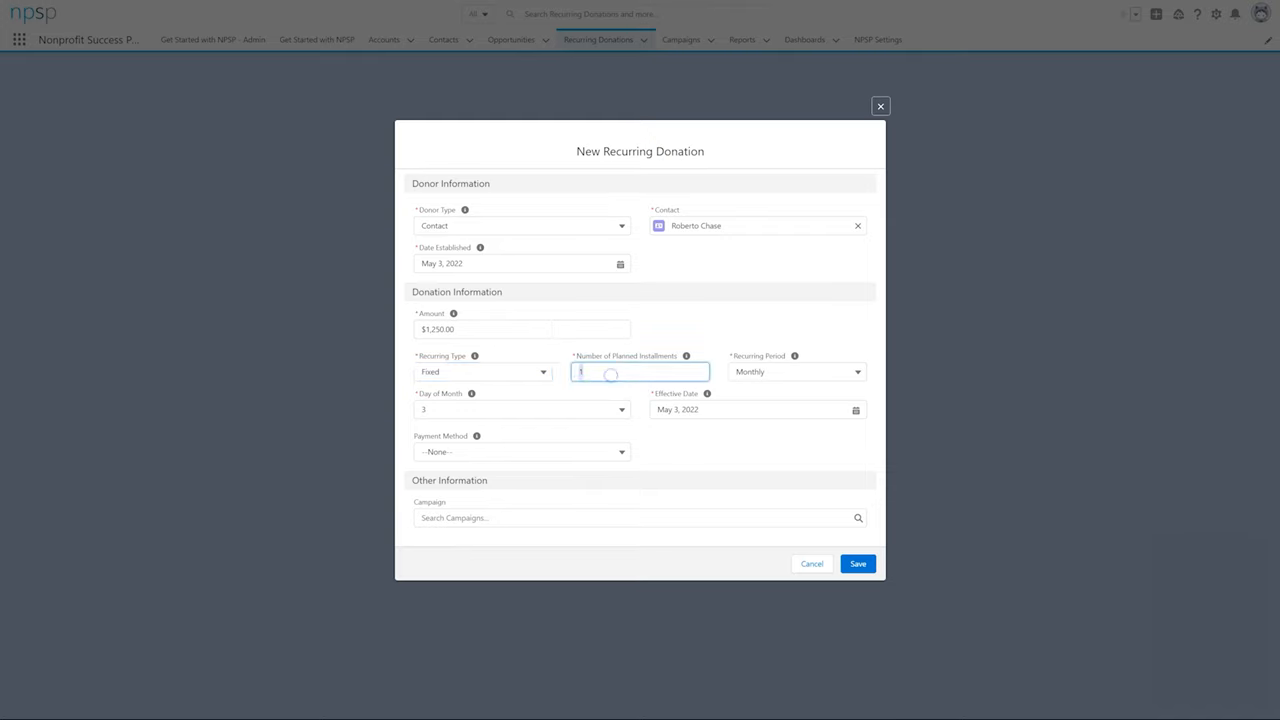
{"action": "type", "text": "4"}
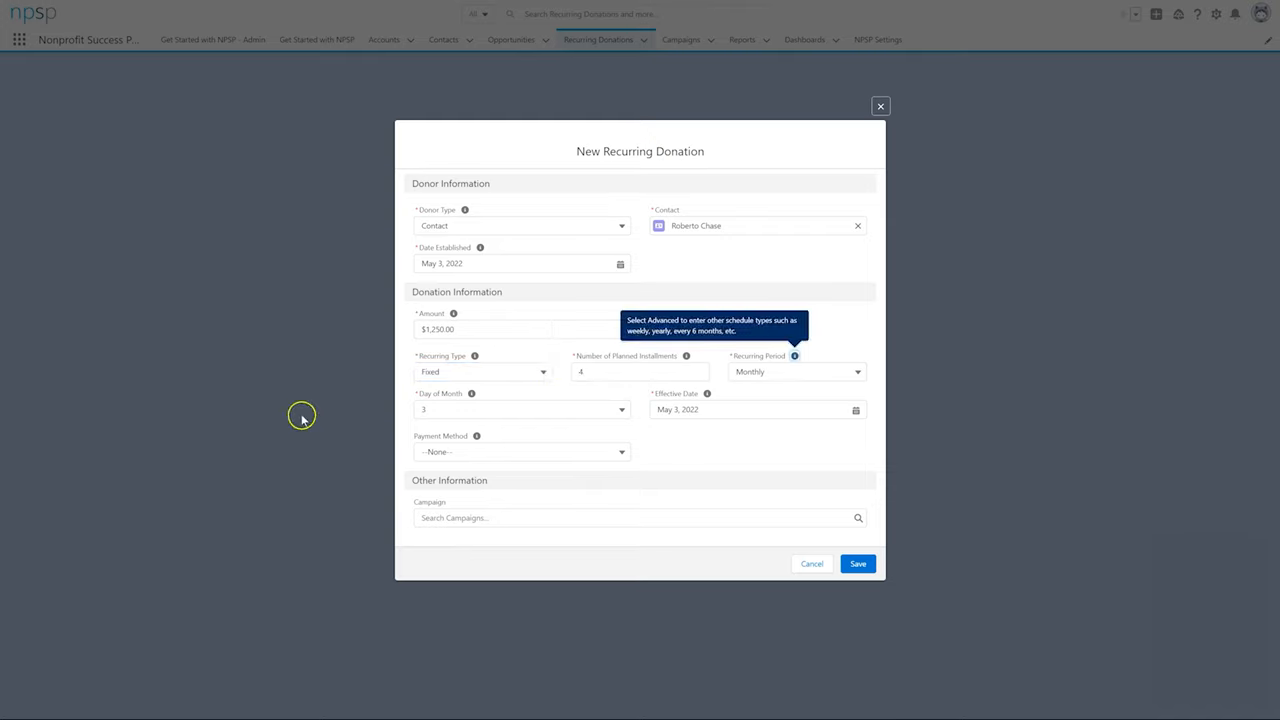
{"action": "mouse_move", "coordinate": [304, 416]}
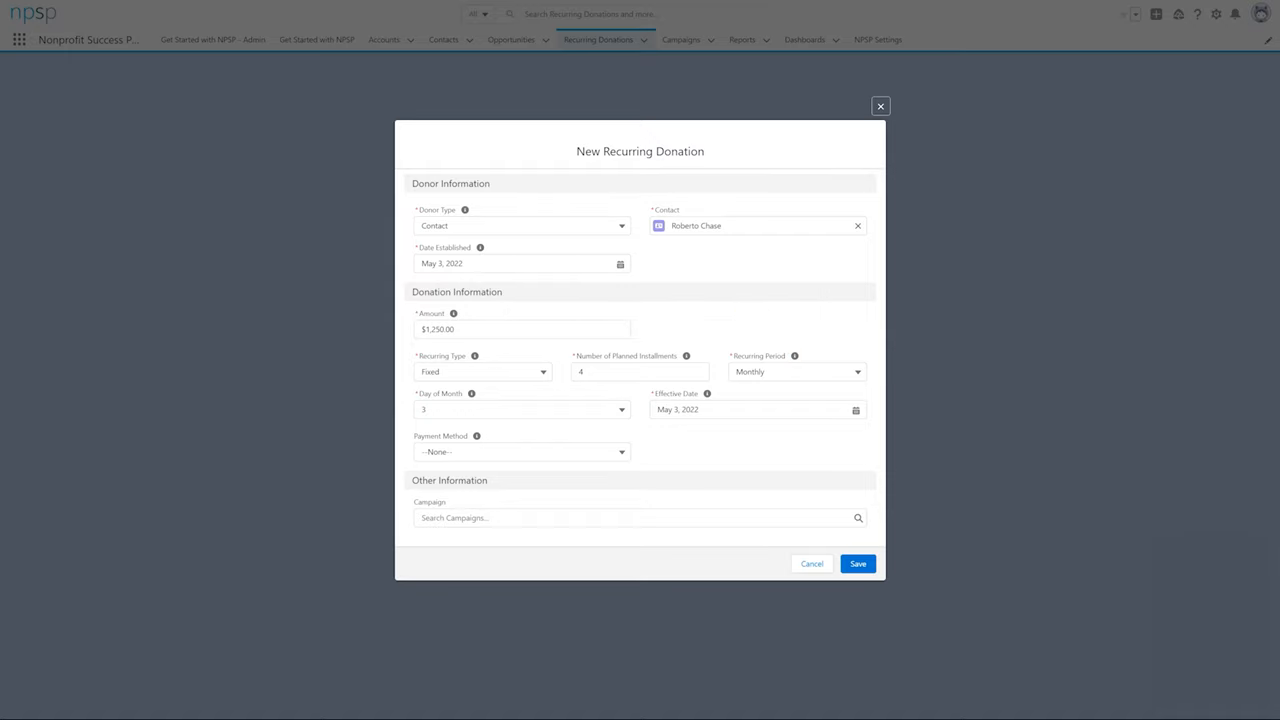
{"action": "left_click", "coordinate": [796, 370]}
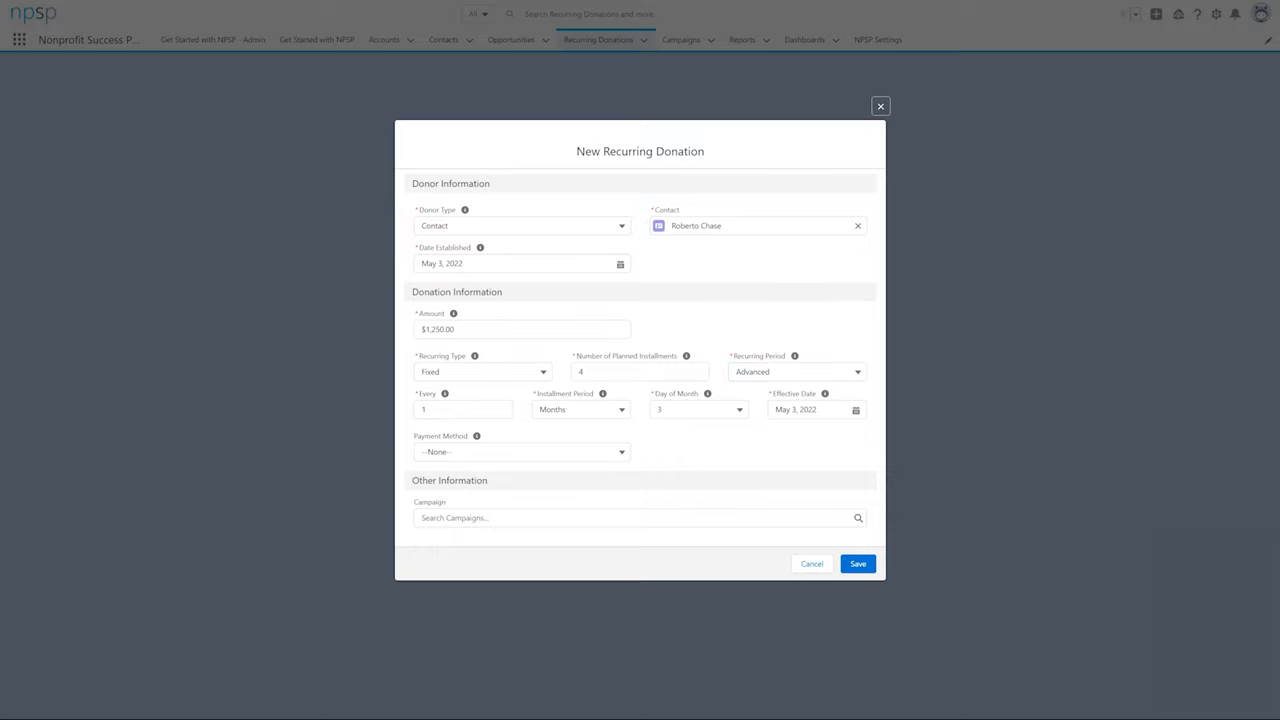
{"action": "left_click", "coordinate": [520, 452]}
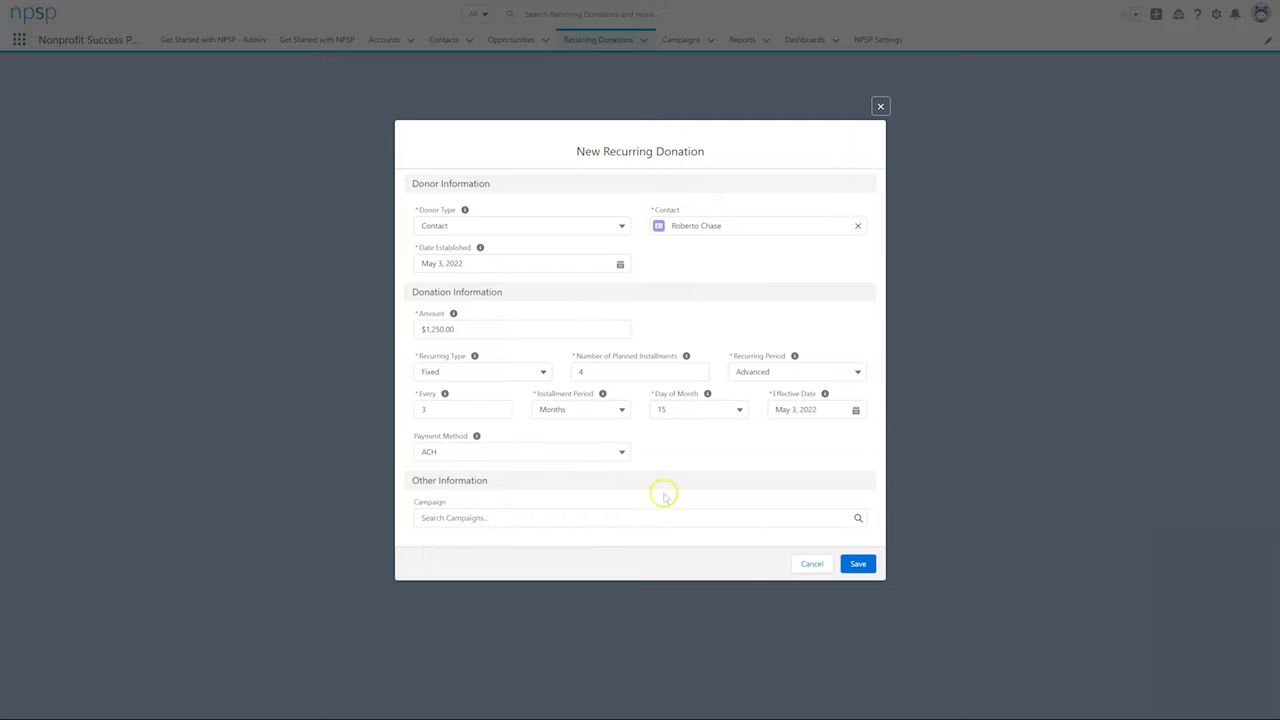
{"action": "left_click", "coordinate": [856, 564]}
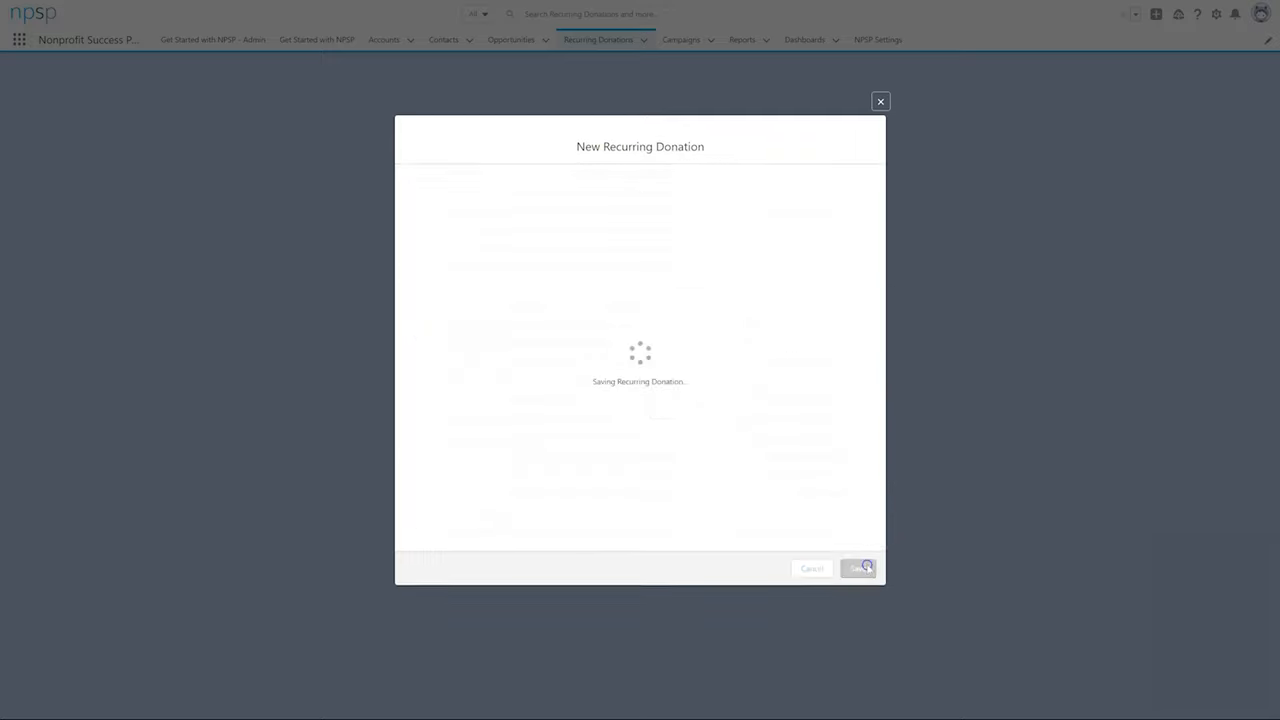
{"action": "left_click", "coordinate": [858, 568]}
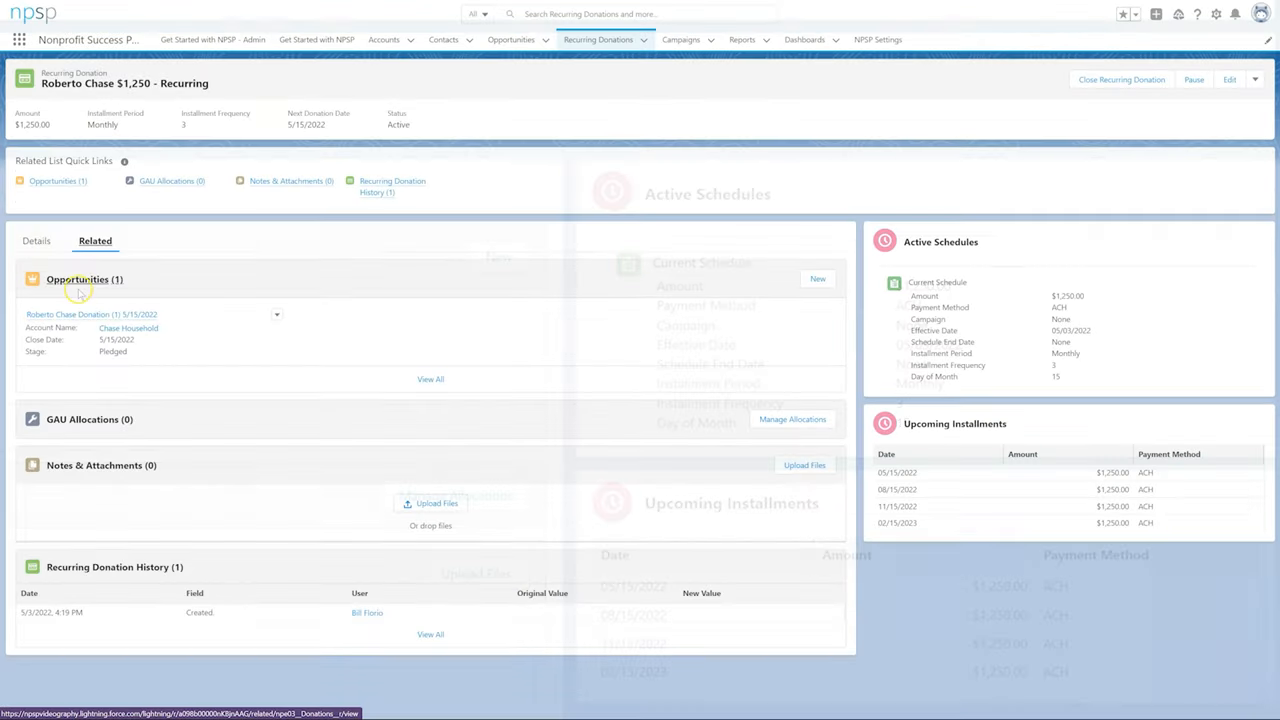
{"action": "mouse_move", "coordinate": [70, 314]}
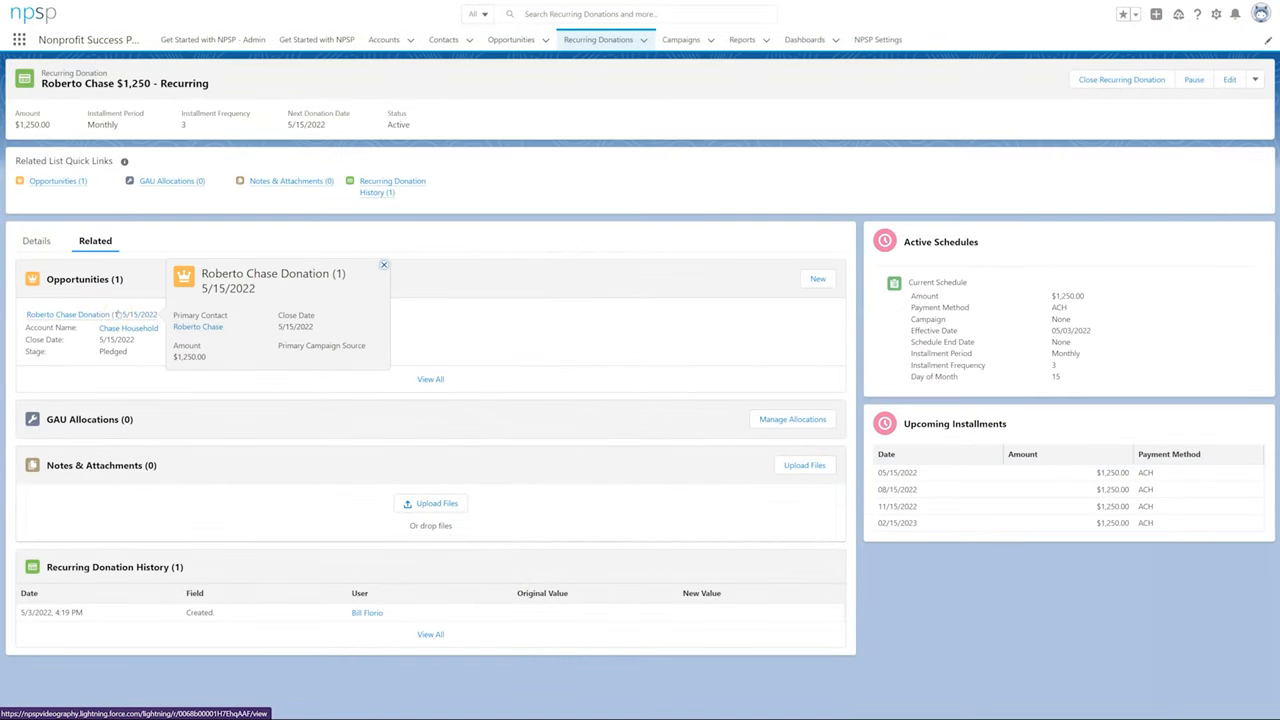
{"action": "left_click", "coordinate": [68, 314]}
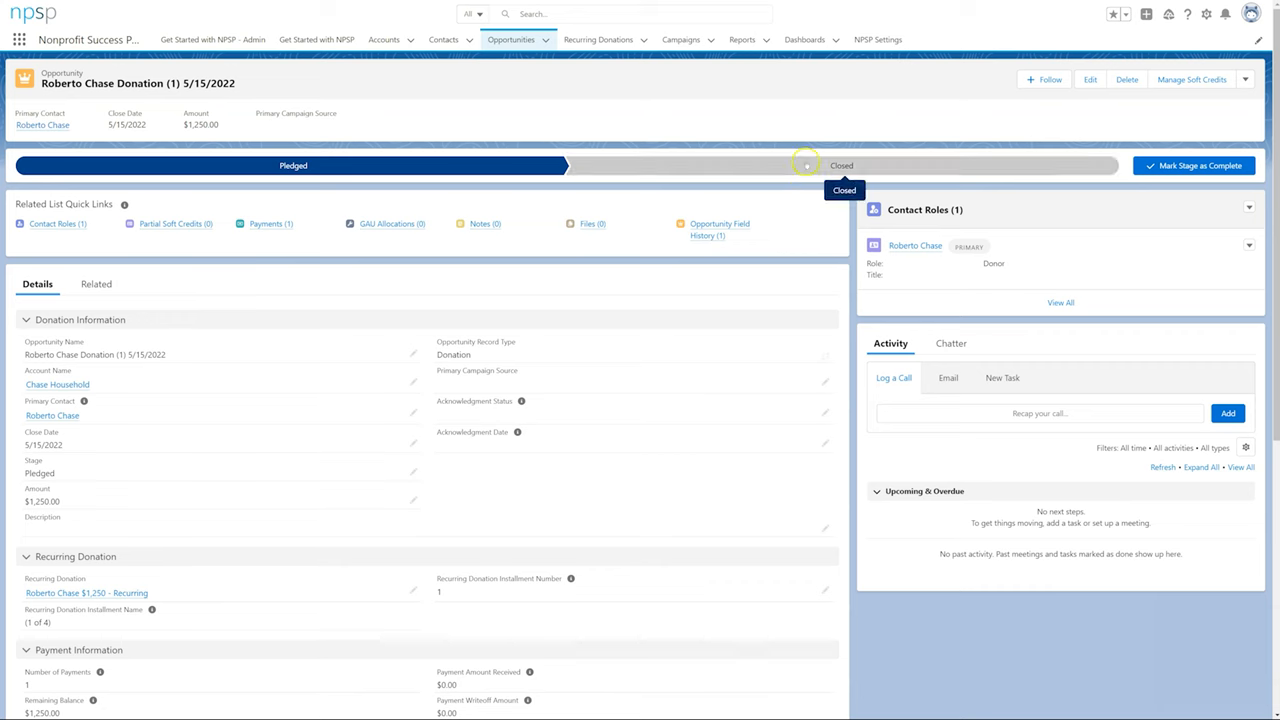